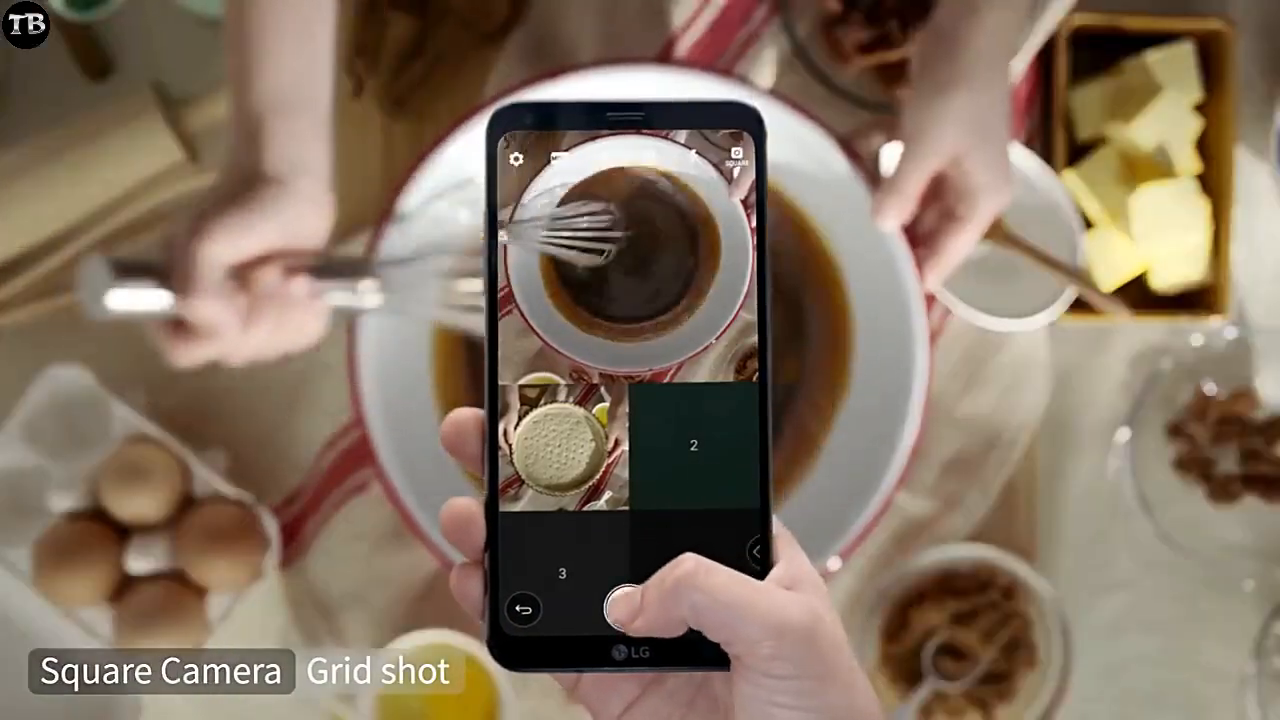
left_click(632, 608)
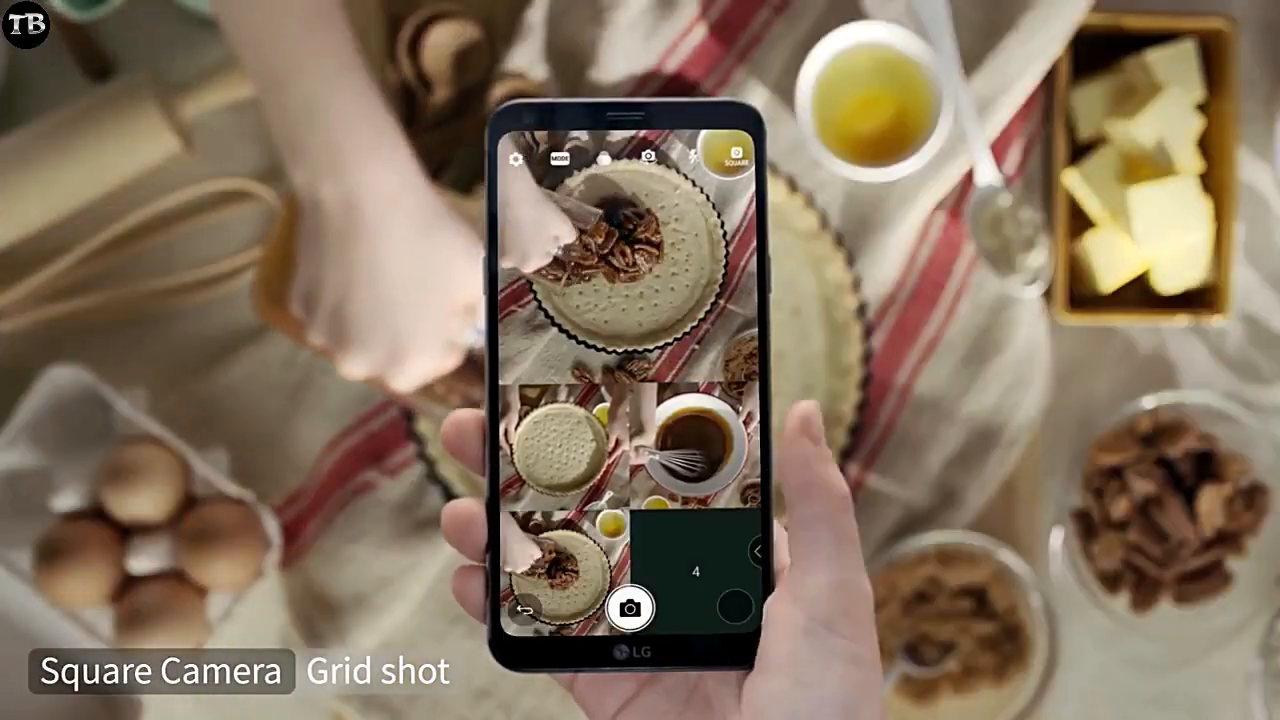
left_click(632, 608)
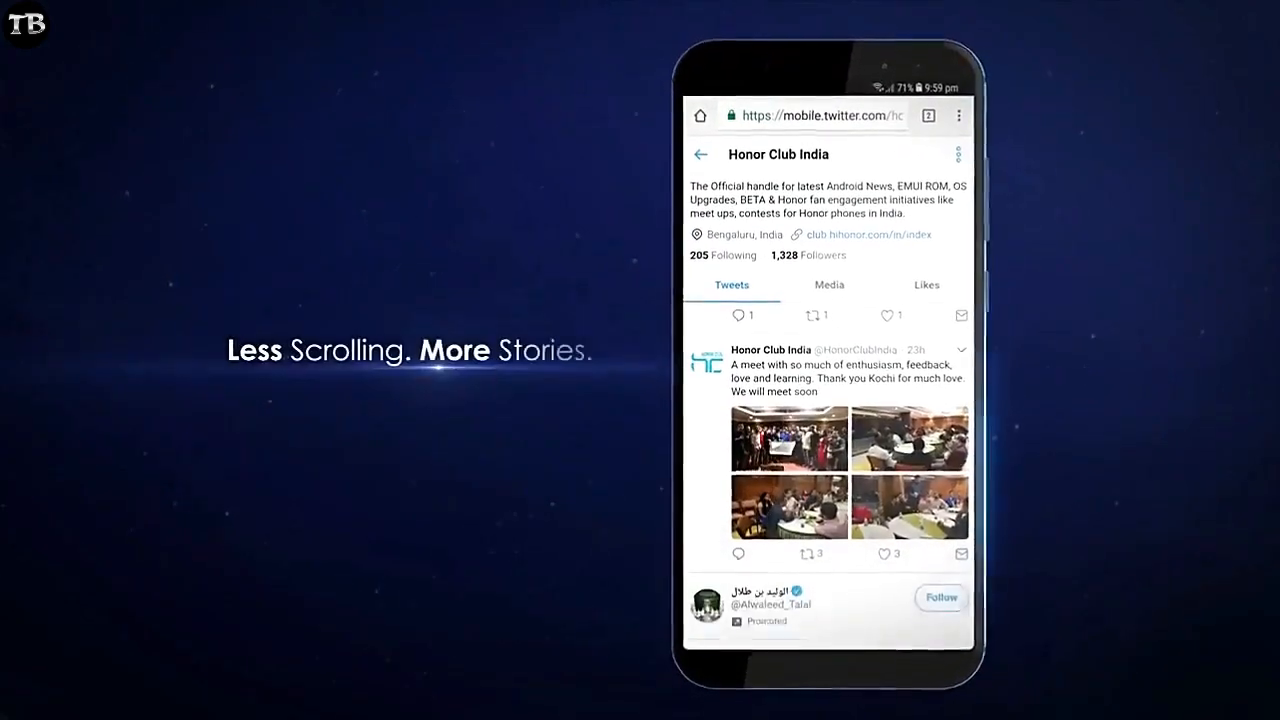
scroll("down", 3)
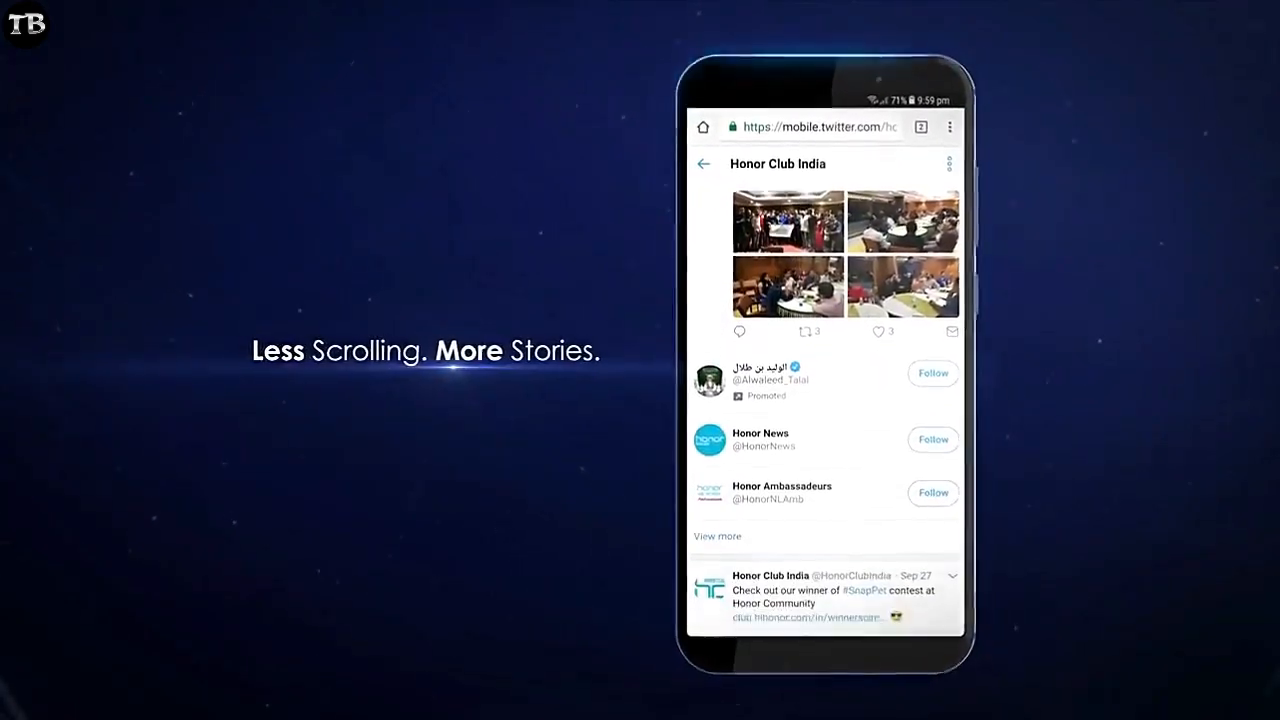